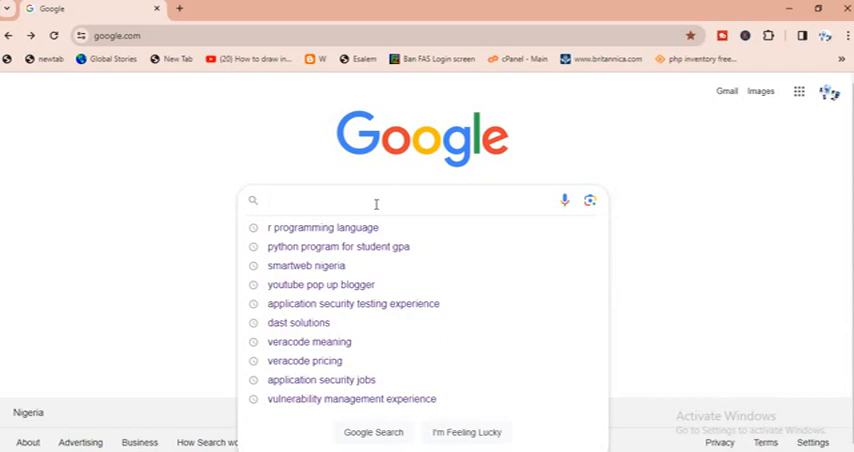
Search Google for 'r programming software' via the suggestion for the typed 'R PRO'
text(R)
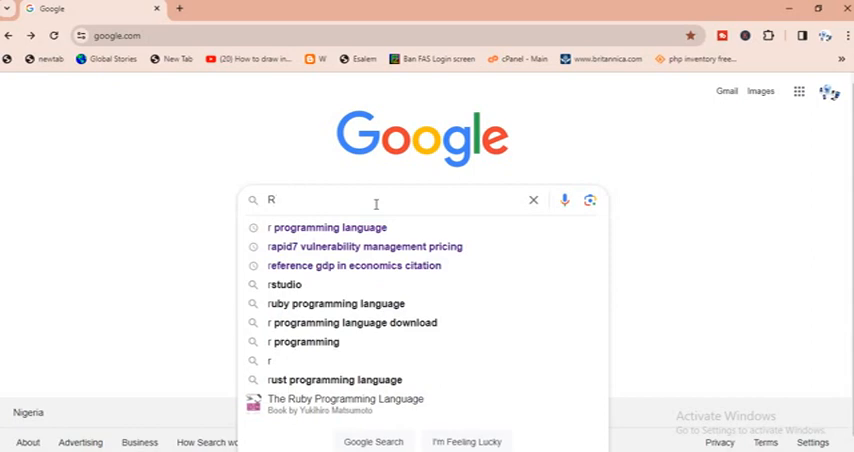
text(PR)
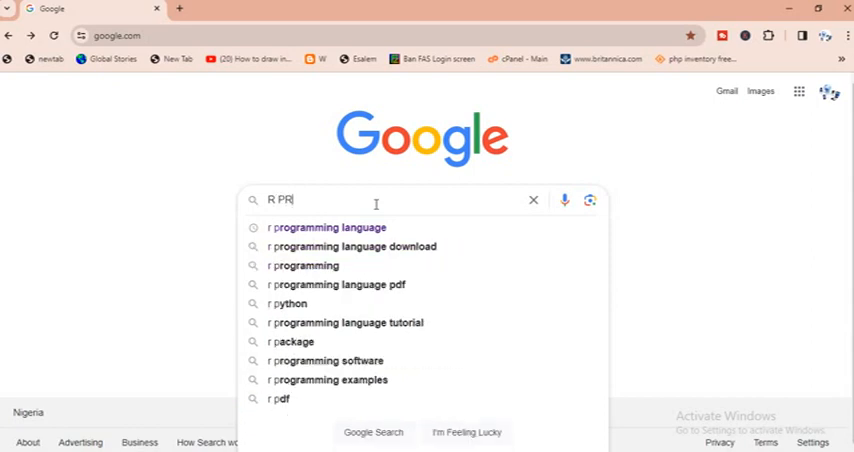
text(O)
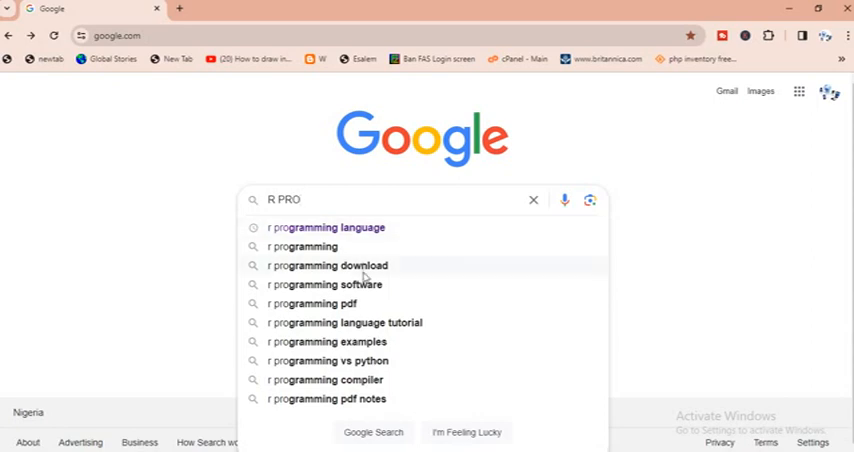
click(324, 284)
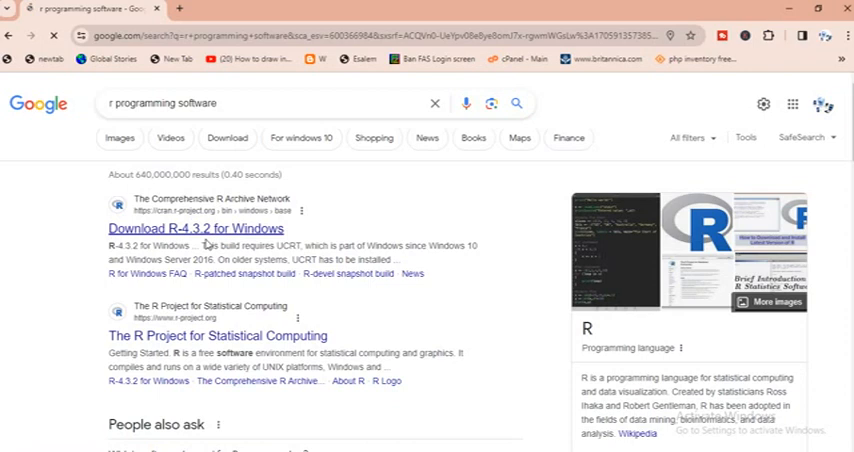
Open the CRAN 'R-4.3.2 for Windows' download page in a new tab
click(188, 228)
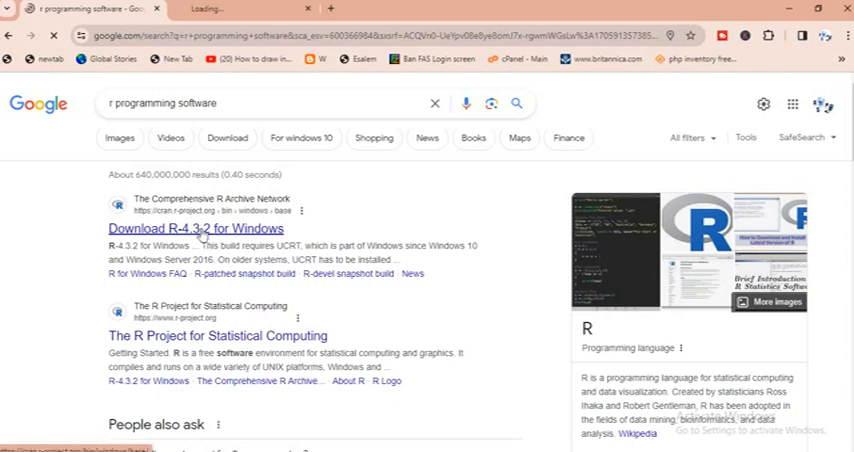
click(196, 228)
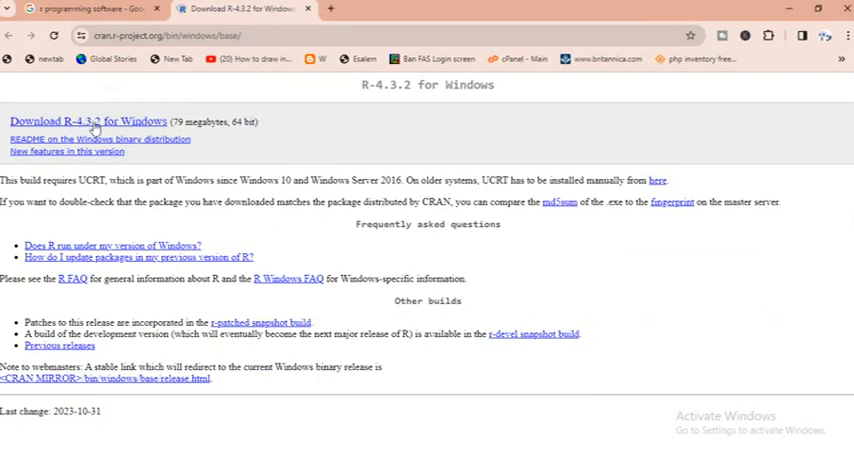
mouse_move(320, 316)
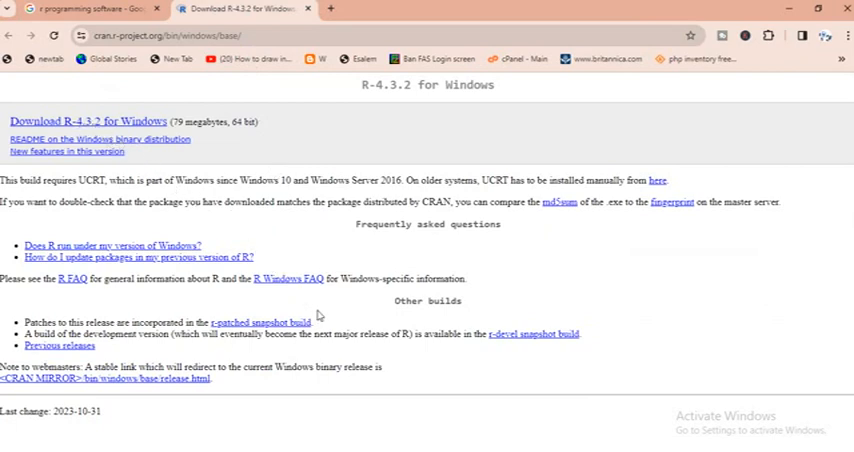
mouse_move(334, 278)
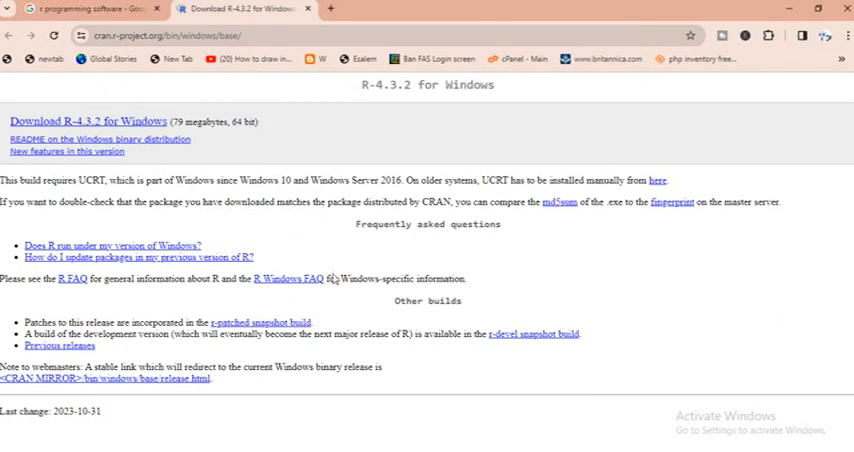
mouse_move(238, 268)
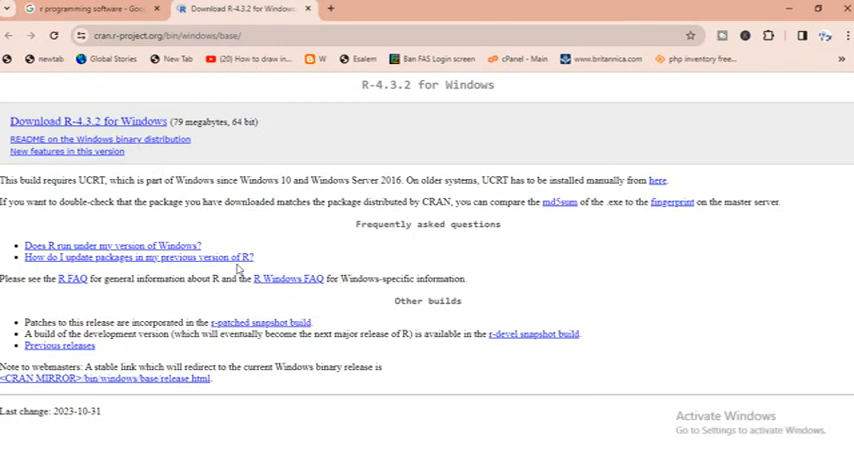
click(88, 122)
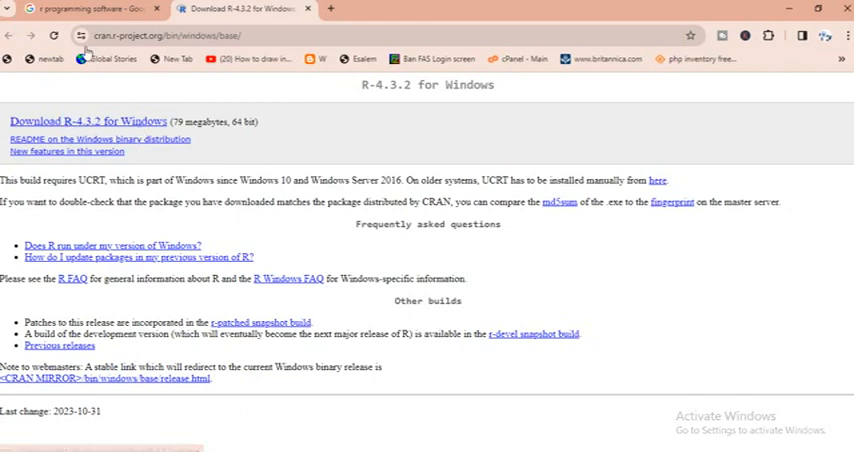
Search Google for 'R STUDIO' and open the Posit 'Download RStudio' result in a new tab
click(90, 8)
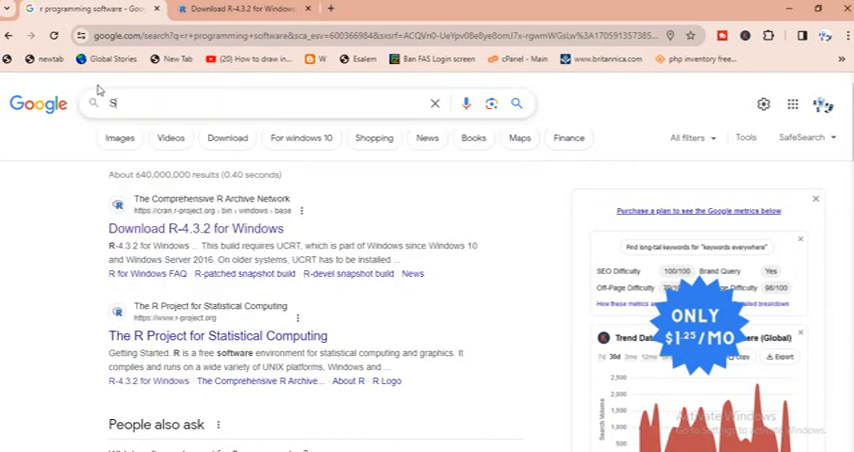
text(TU)
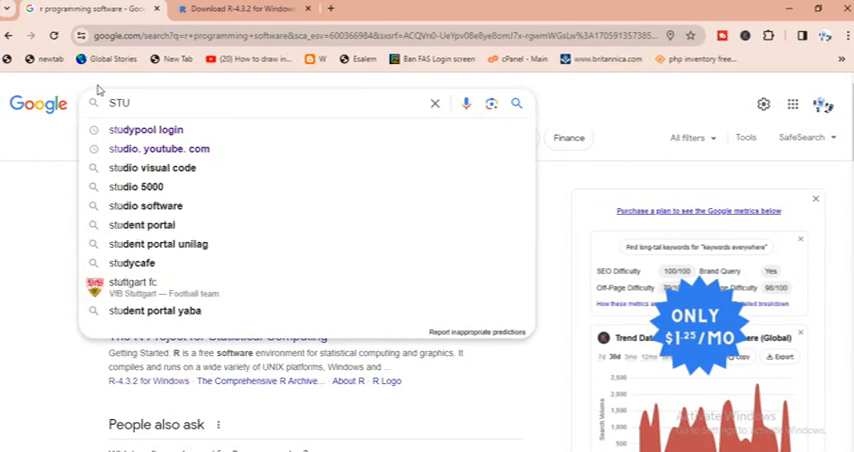
text(DIO)
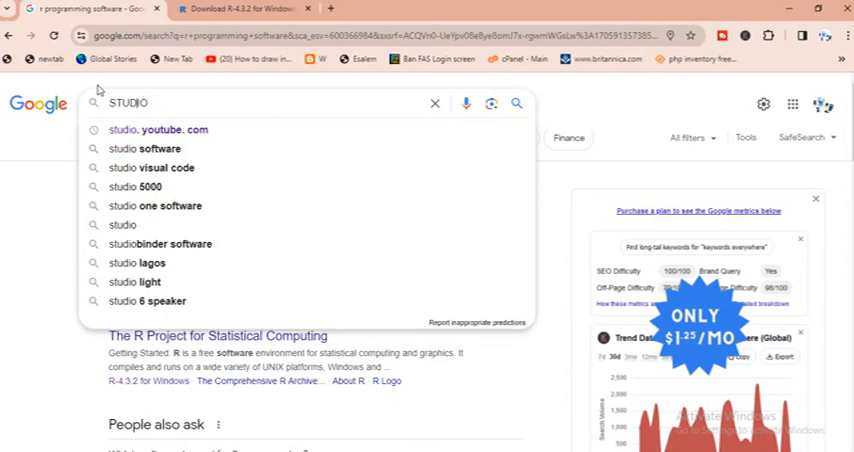
text(R)
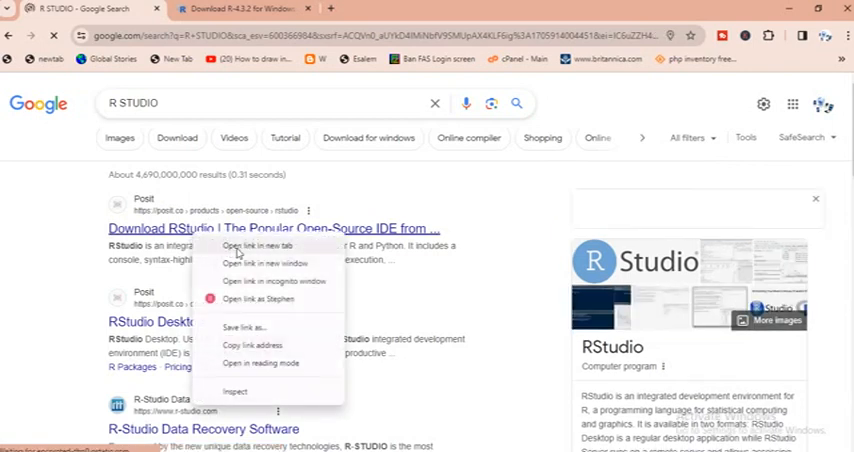
click(256, 248)
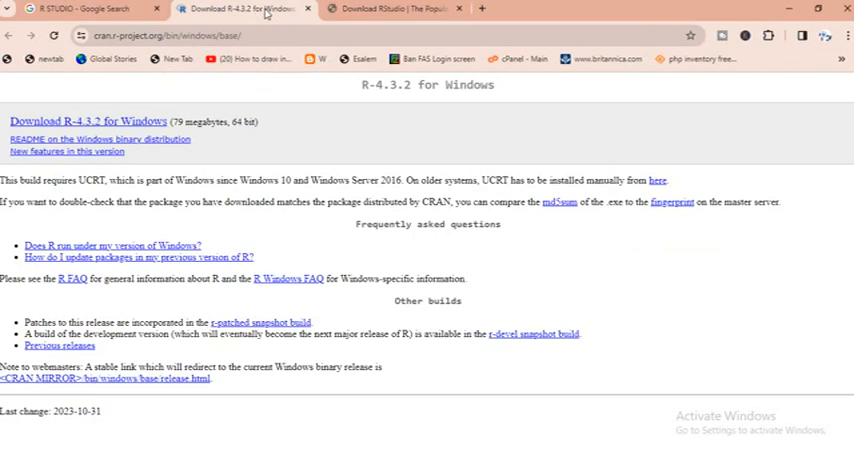
Switch to the Posit RStudio IDE download page tab
click(392, 8)
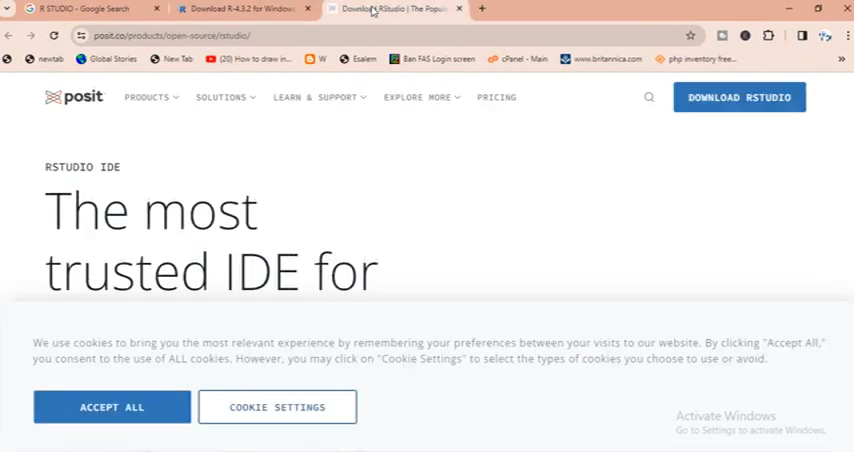
mouse_move(252, 160)
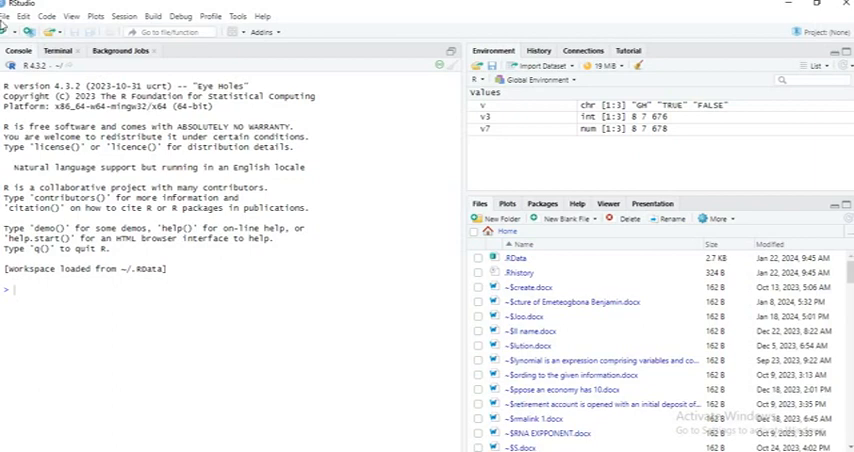
Create a new untitled R script from the File menu
click(12, 16)
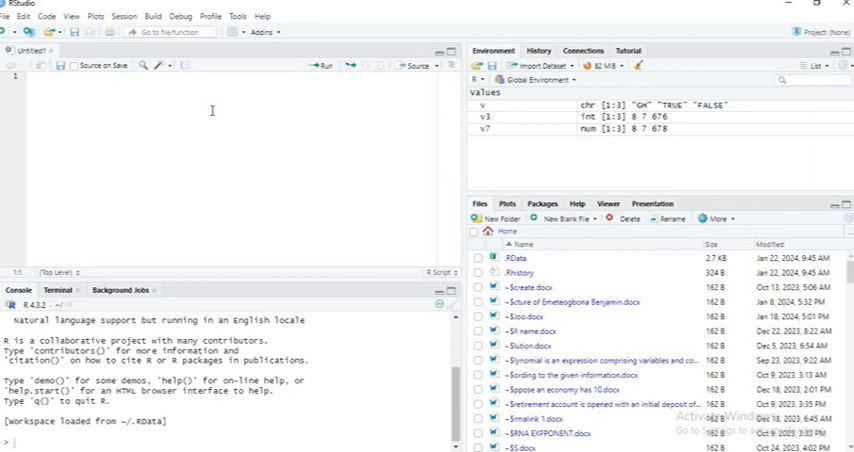
mouse_move(318, 244)
text(5)
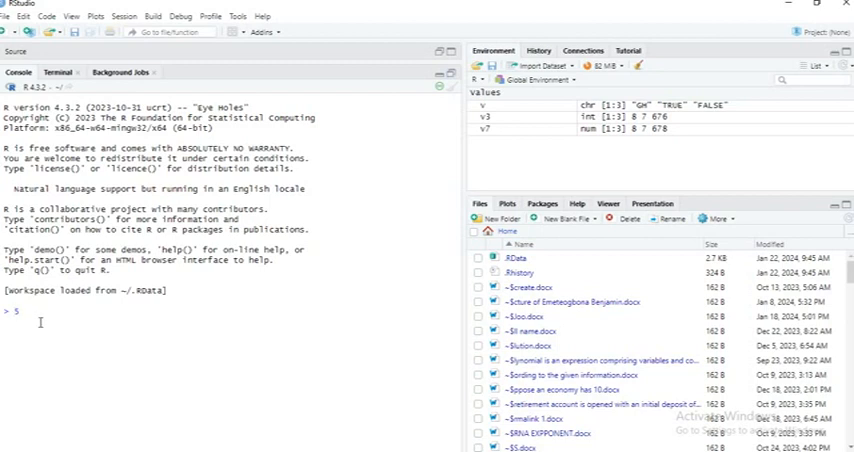
Run the number 5, then evaluate 7+8 to get 15 in the console
key(Return)
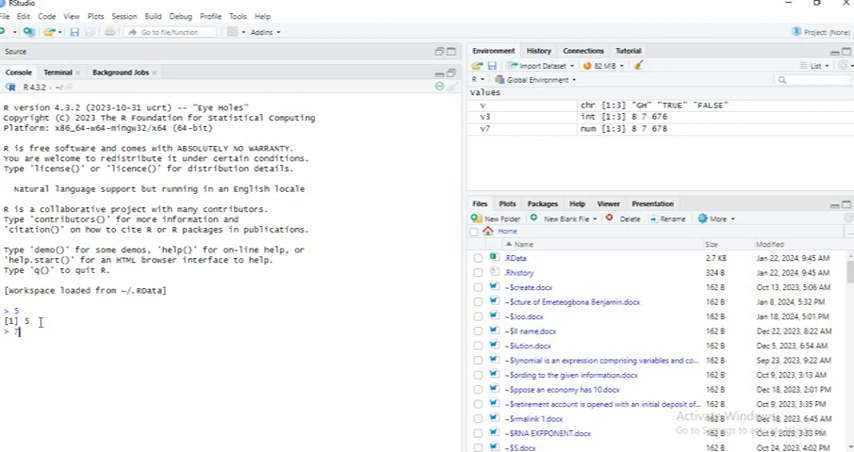
text(7+8)
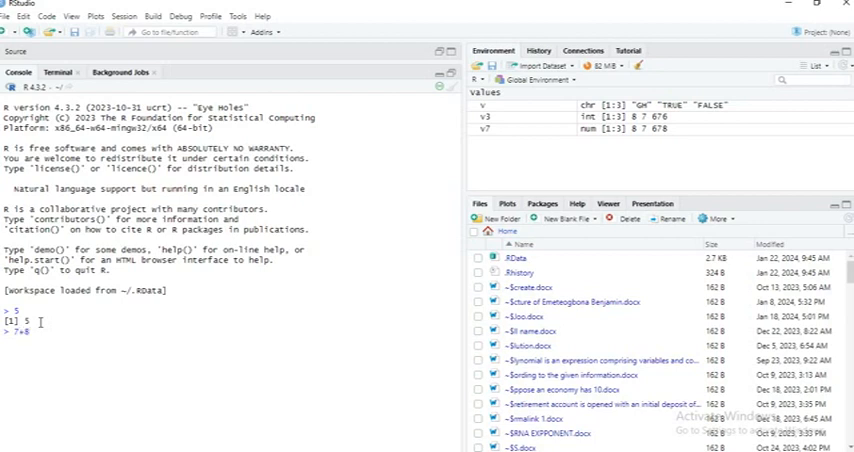
key(Return)
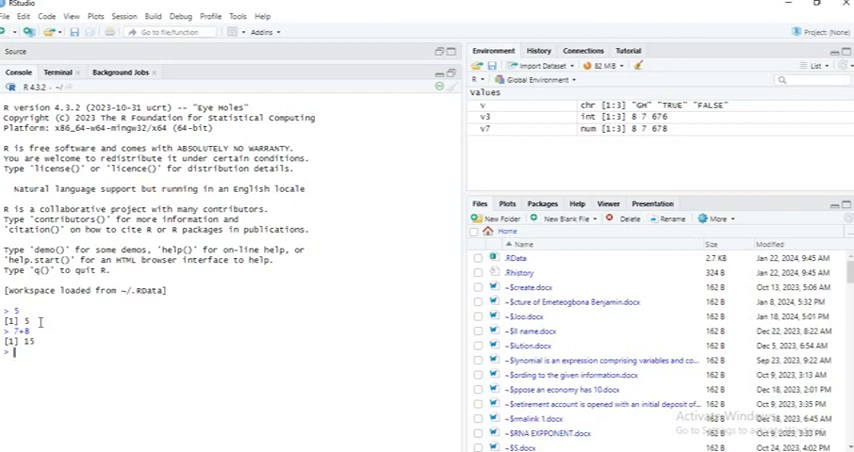
Evaluate the subtraction 12-9 and the multiplication 4*6 in the console
text(12-9)
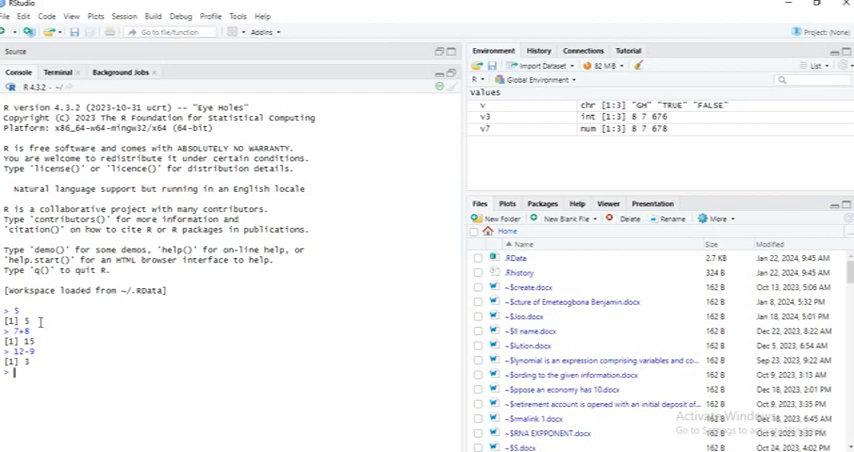
text(4)
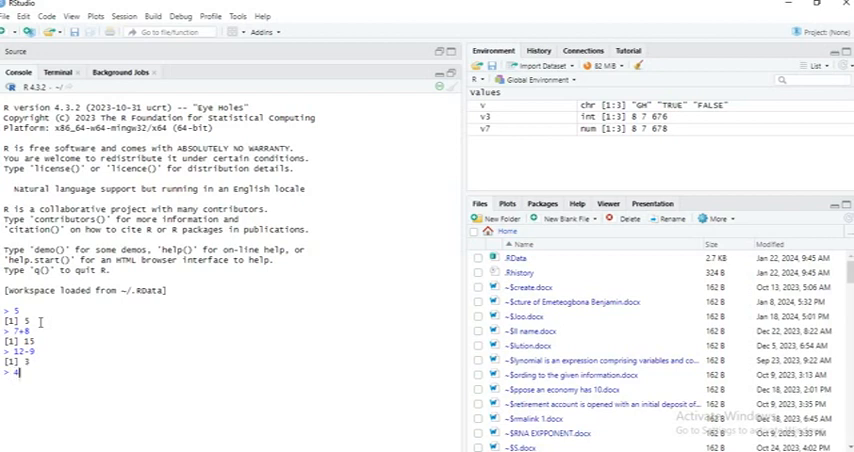
text(*6)
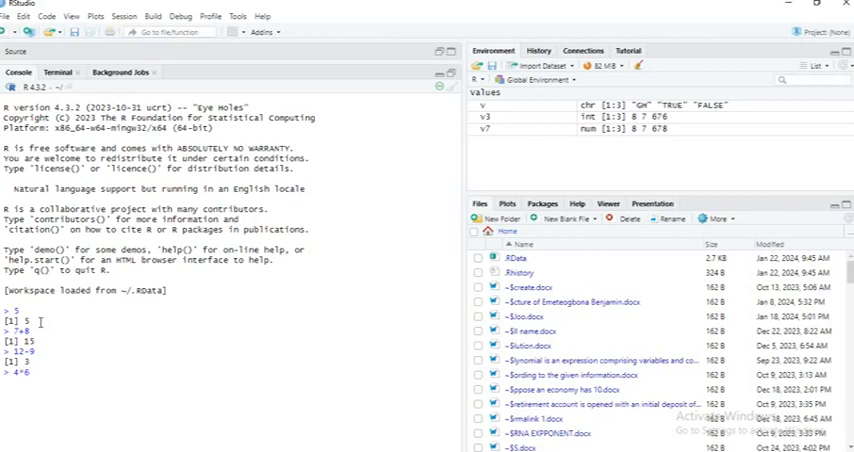
key(Return)
text(21/7)
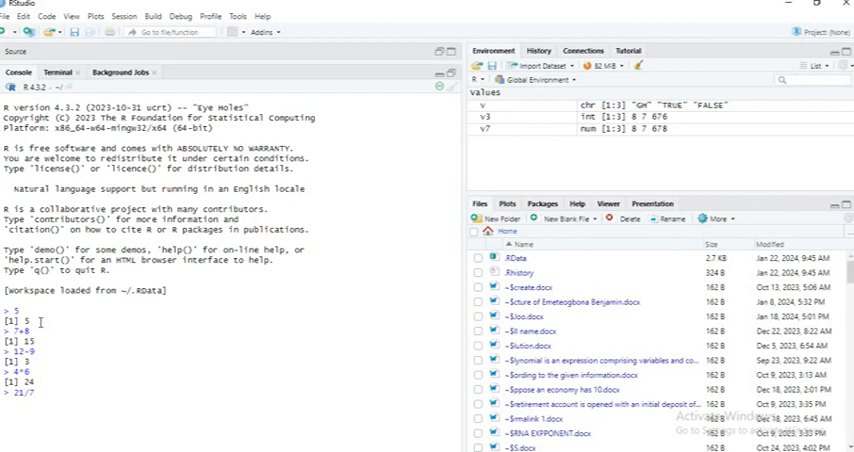
key(Return)
text(5)
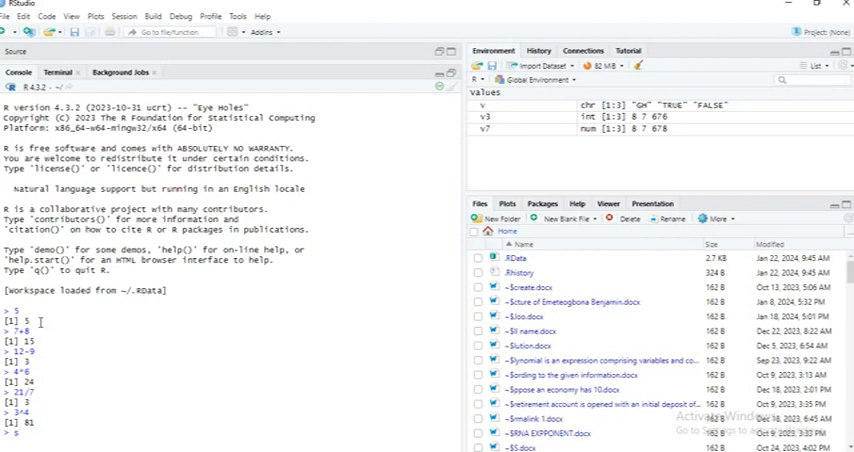
Evaluate sqrt(81) in the console, returning 9
text(sqrt()
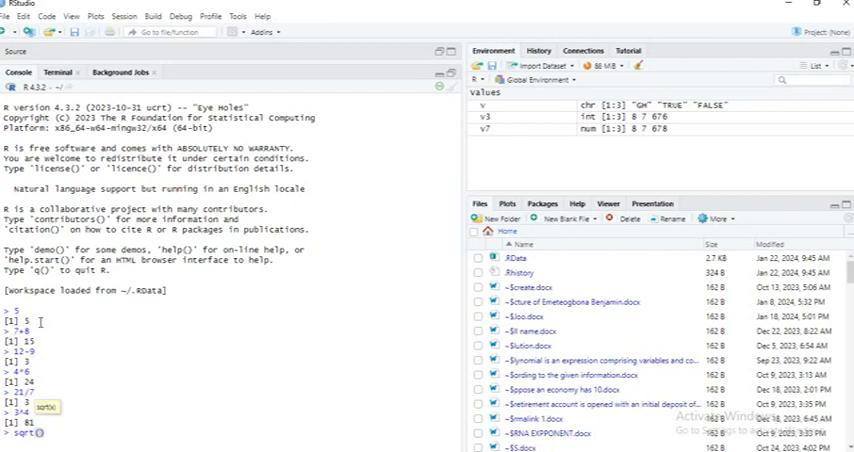
text(81))
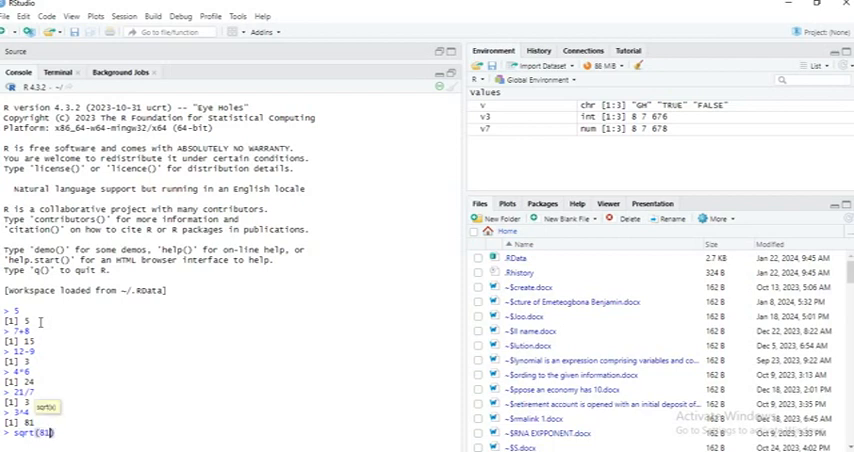
key(Return)
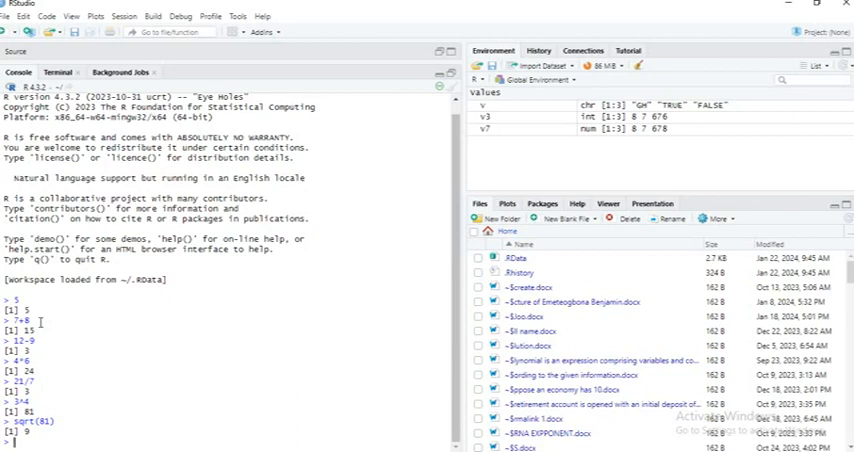
Enter the compound expression 10^2 + 3*60/8 - 3, which evaluates to 119.5
text(10^2 + 3^)
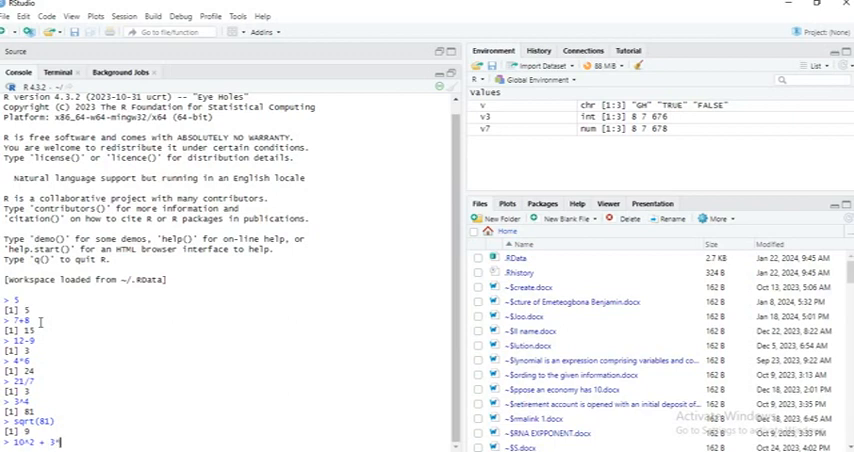
text(*60/)
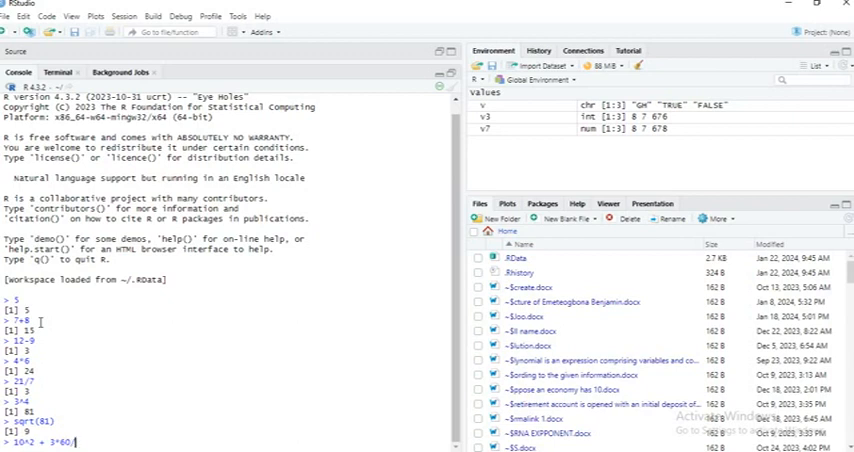
text(8)
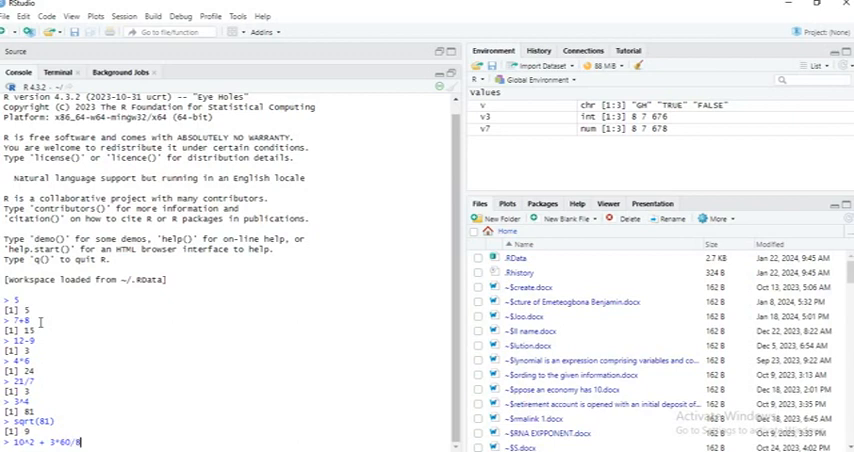
text(-3)
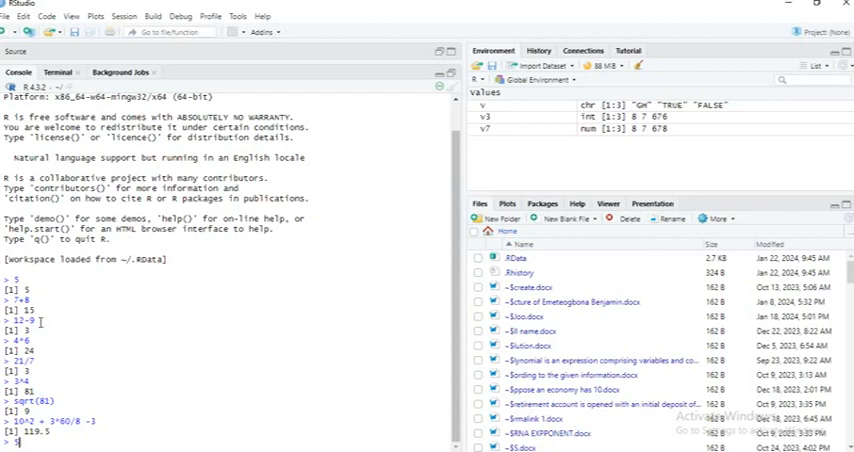
Run 5^3*(7-2)/(80-3+9) with a mistyped brace, raising an unexpected-symbol error
text(5^)
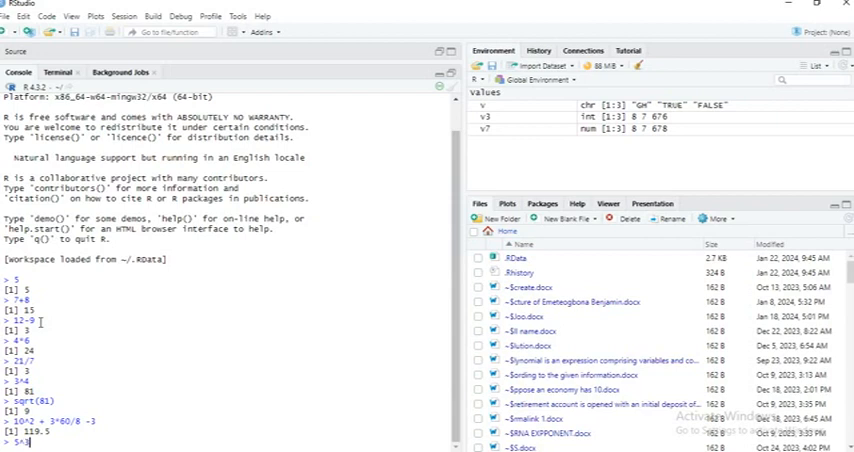
text(3)
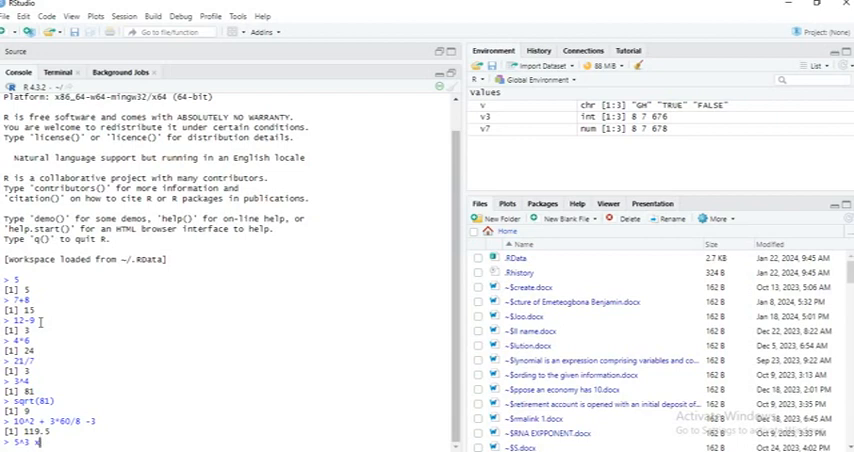
text(())
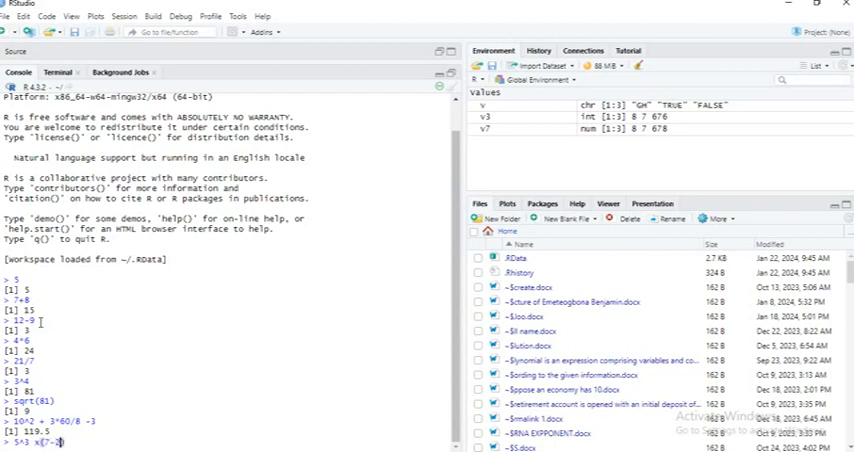
text(2))
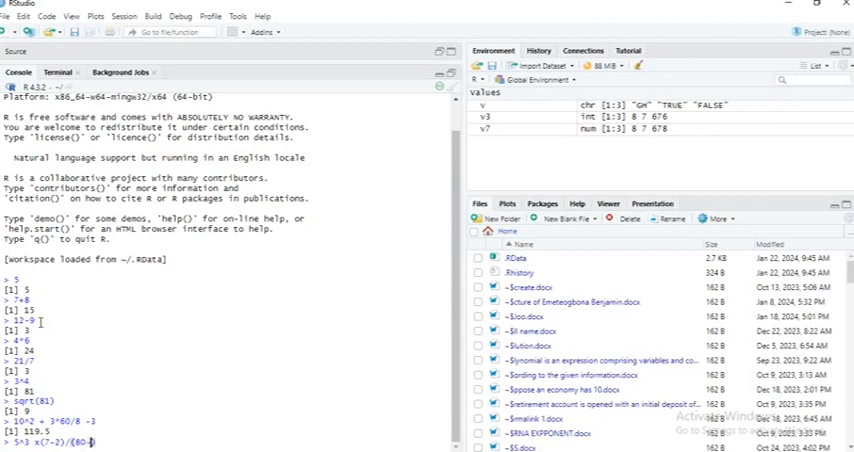
text(3})
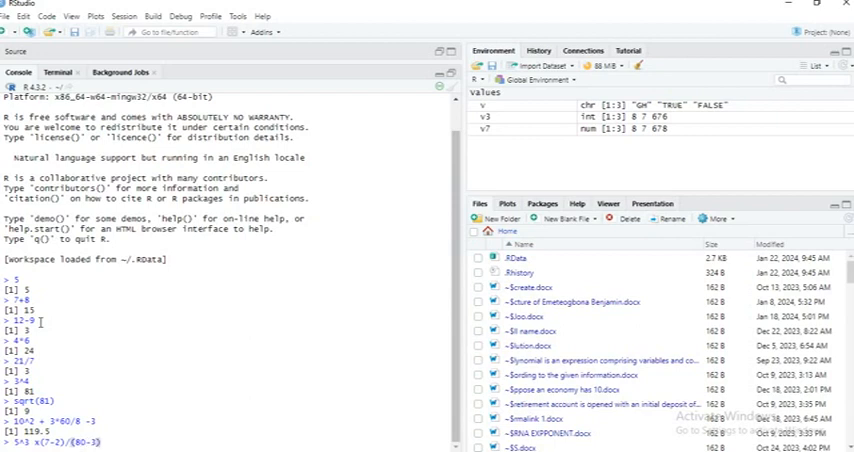
text(+)
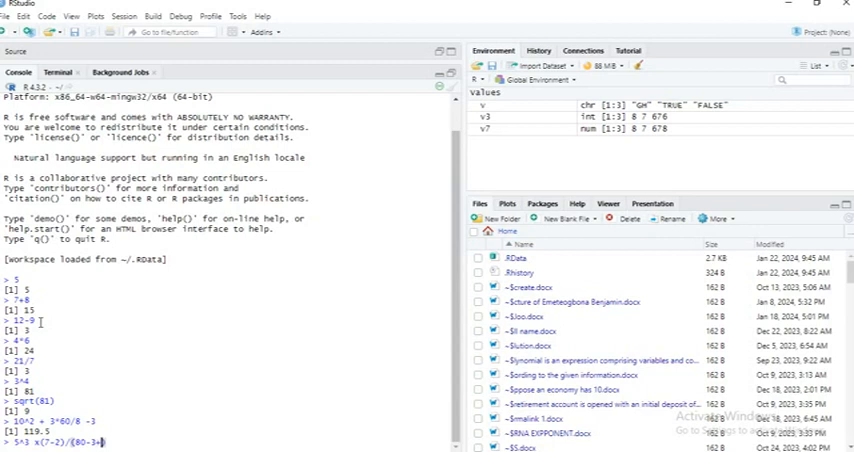
text(9))
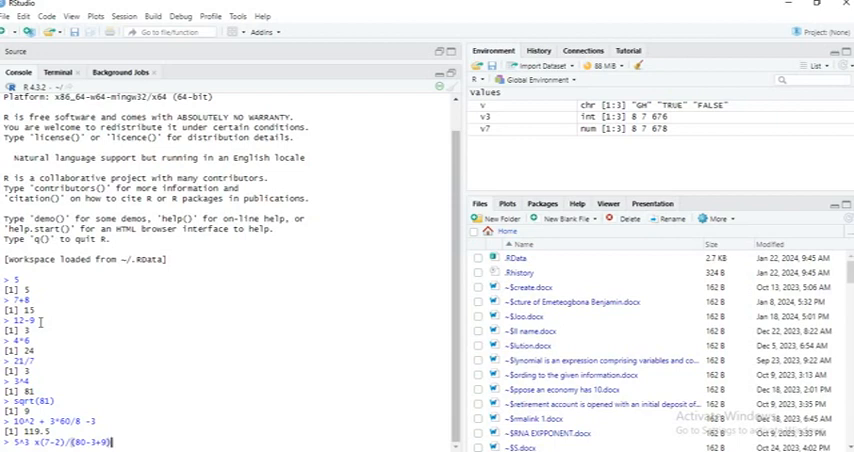
key(Return)
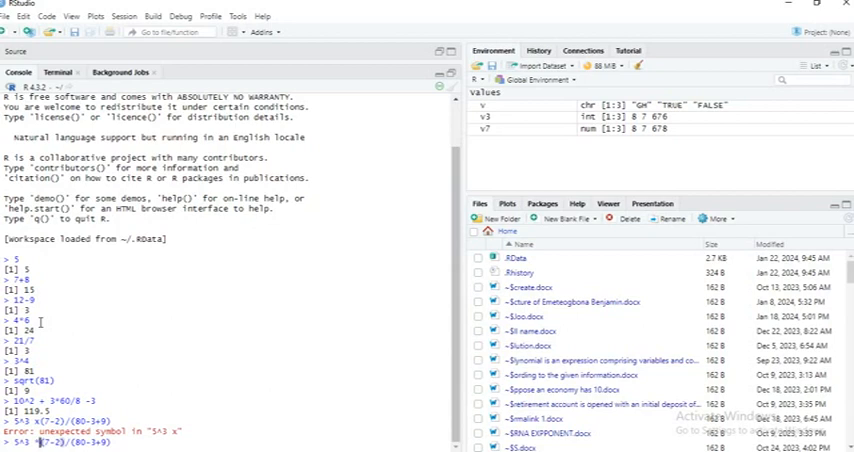
Re-run the corrected expression, returning about 7.27
key(Return)
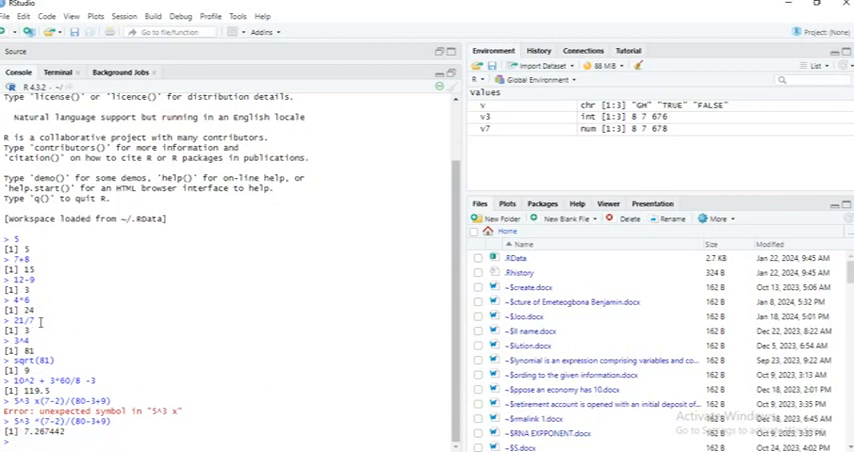